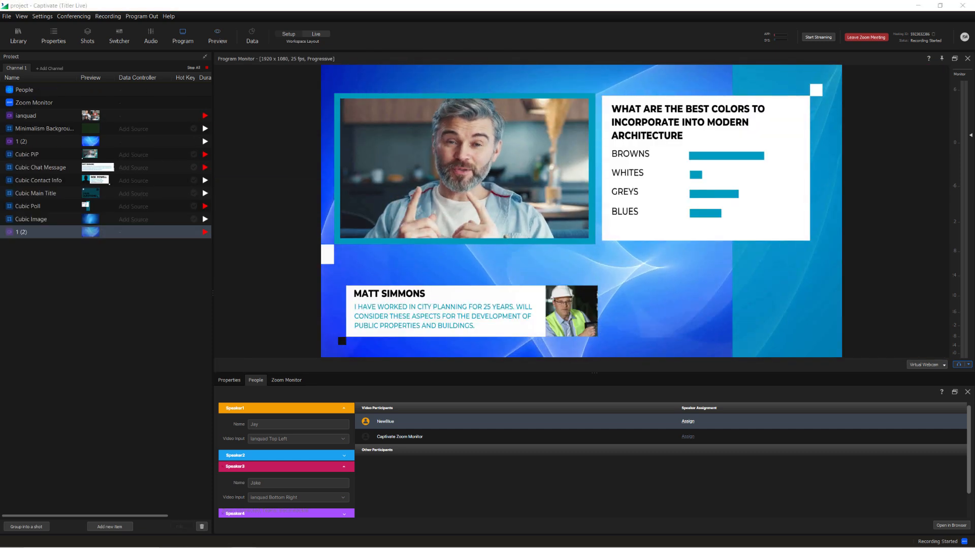
# Step: Open the Diametric folder in the Graphics Library of a new empty project
pyautogui.click(37, 271)
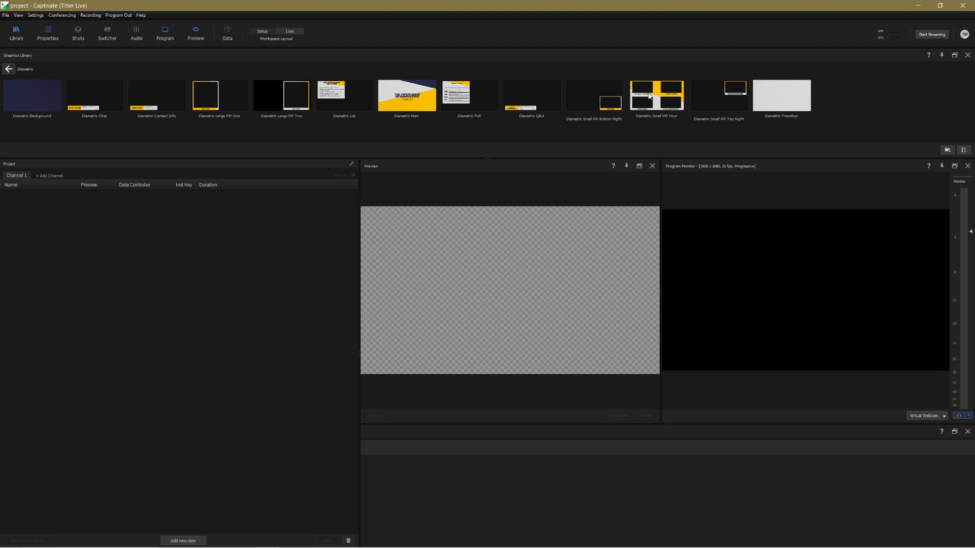
# Step: Add the Diametric background, PiP, chat and poll graphics, move Background to the bottom, and play them
pyautogui.click(657, 95)
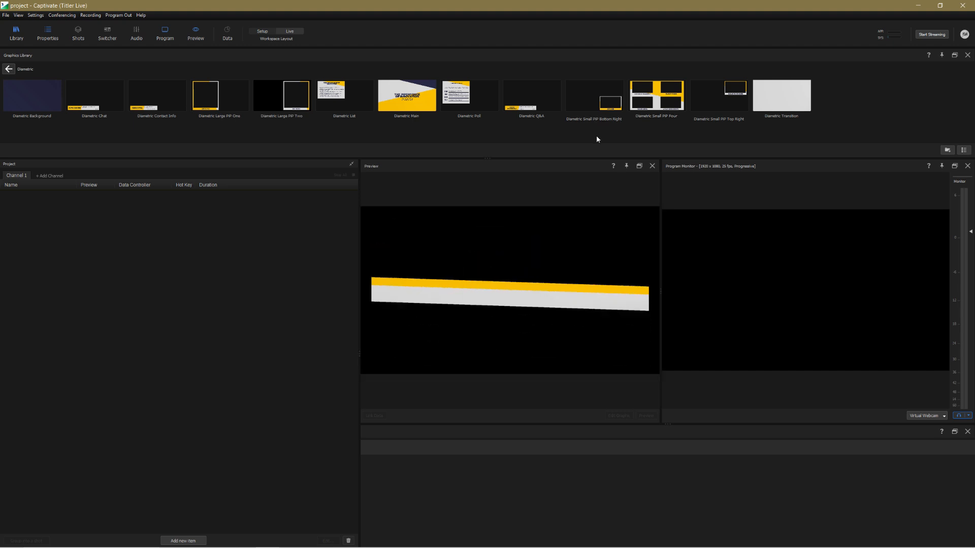
pyautogui.doubleClick(31, 95)
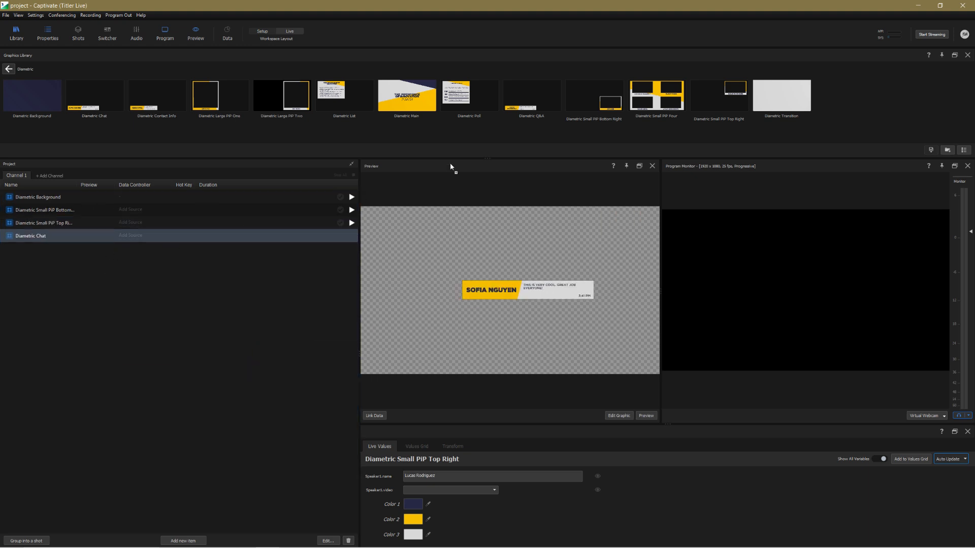
pyautogui.click(30, 236)
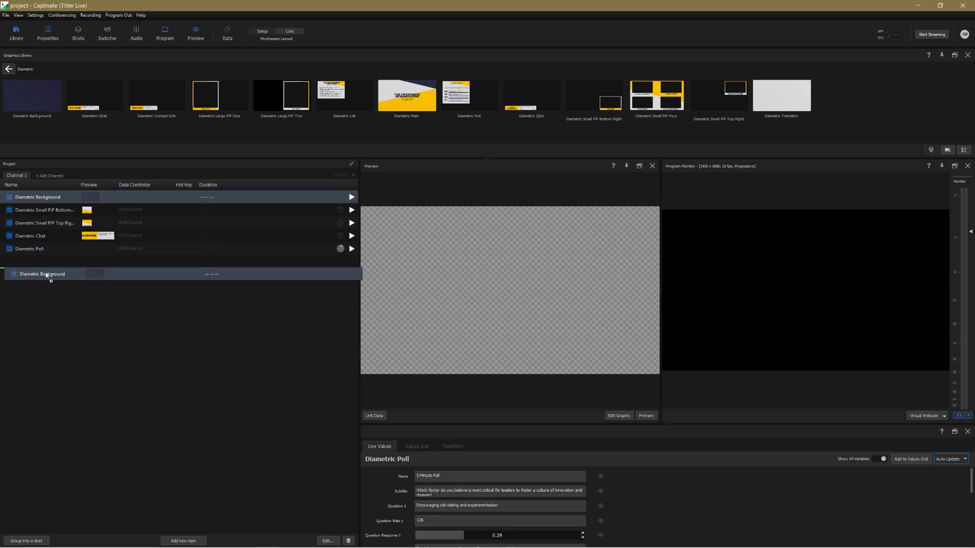
pyautogui.click(352, 235)
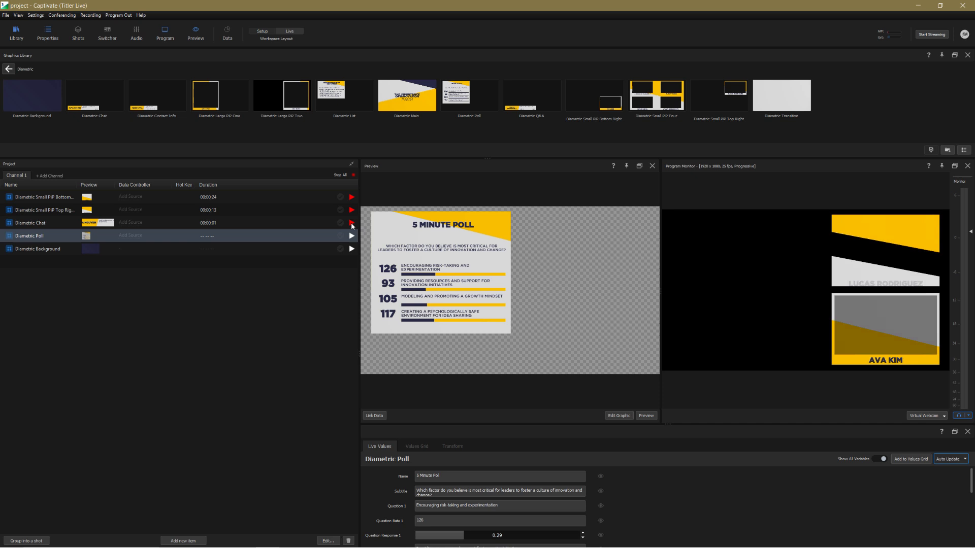
pyautogui.click(351, 249)
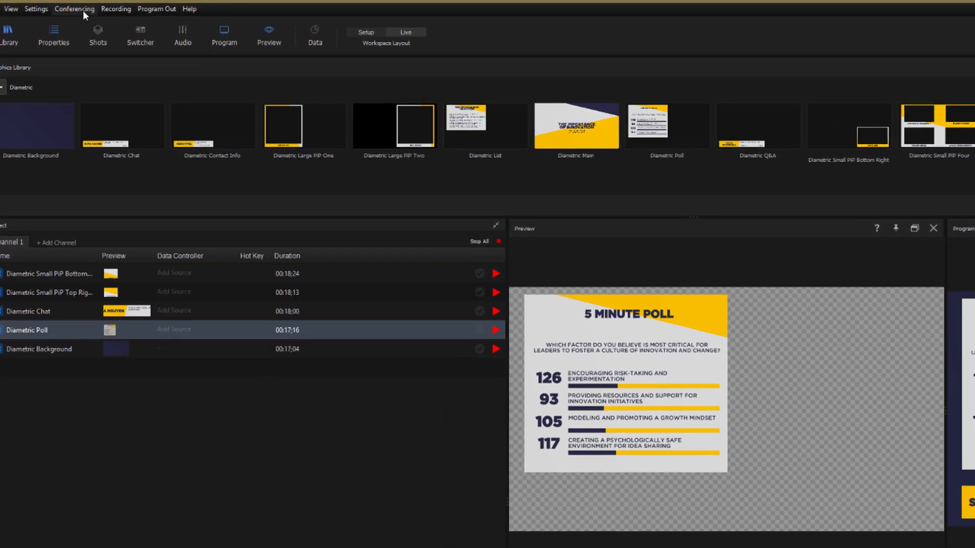
# Step: Start joining an existing Zoom meeting from the Conferencing menu
pyautogui.click(74, 8)
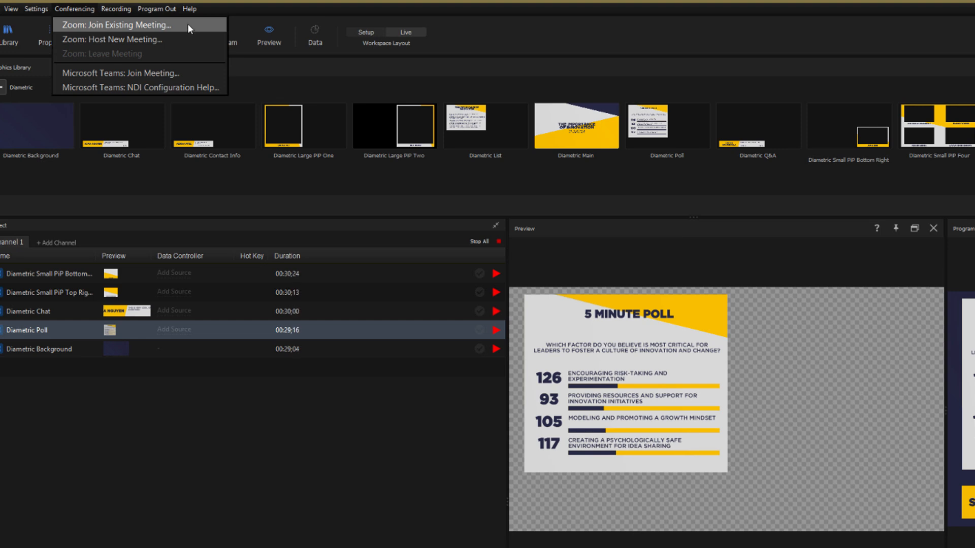
pyautogui.click(115, 25)
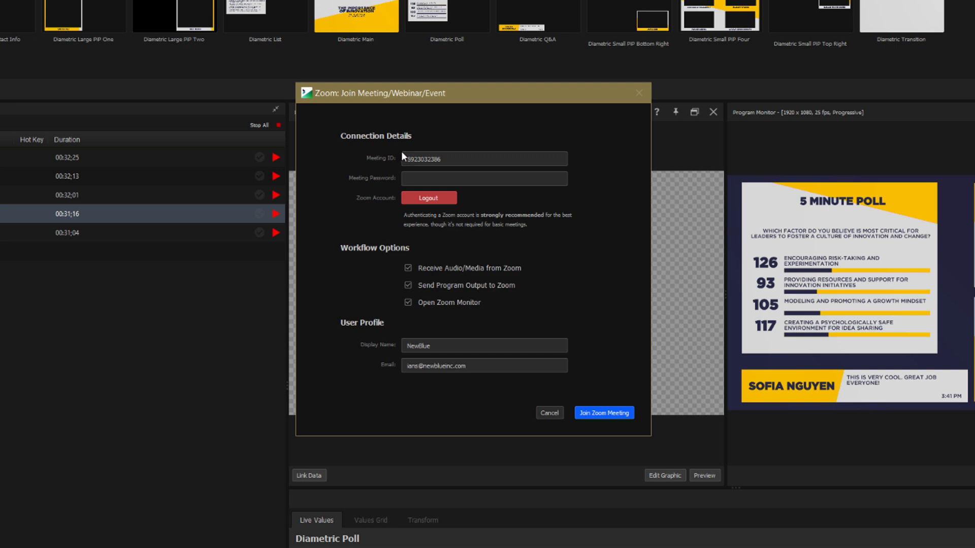
pyautogui.click(484, 158)
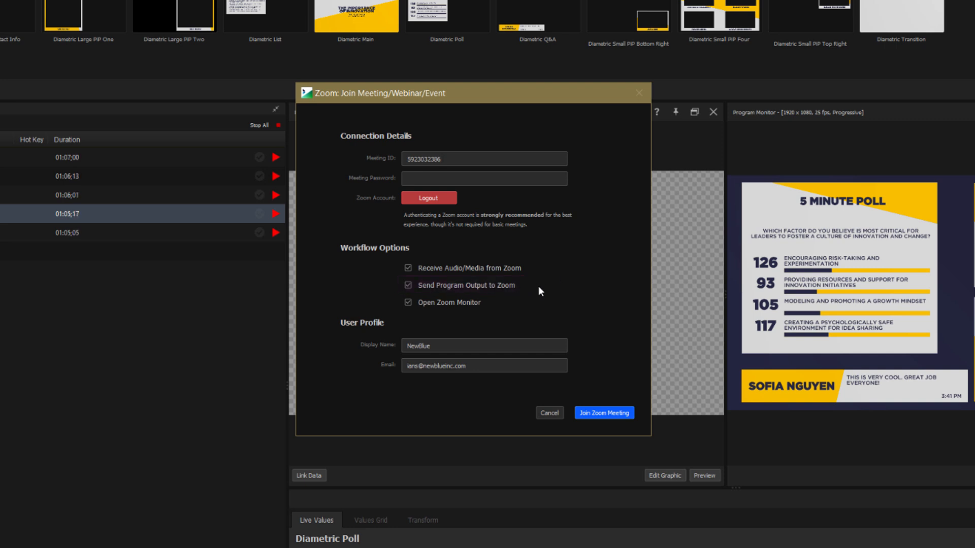
pyautogui.moveTo(539, 291)
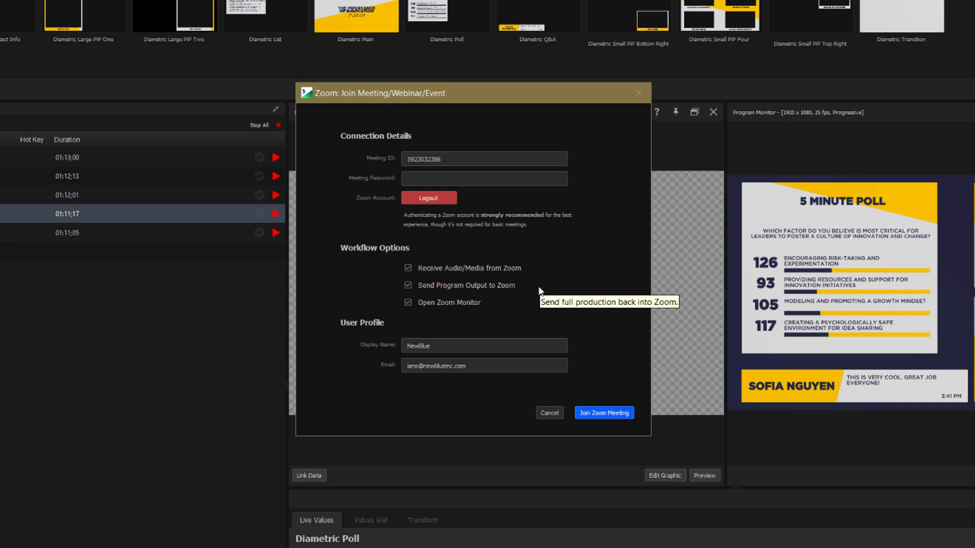
# Step: Enter the Meeting ID, keep the workflow options checked, and join the meeting
pyautogui.click(484, 159)
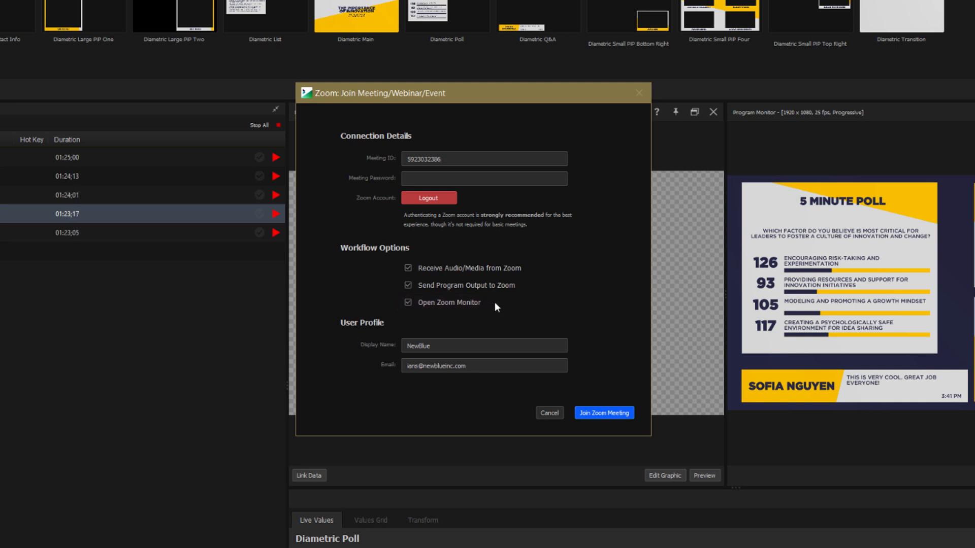
pyautogui.click(484, 159)
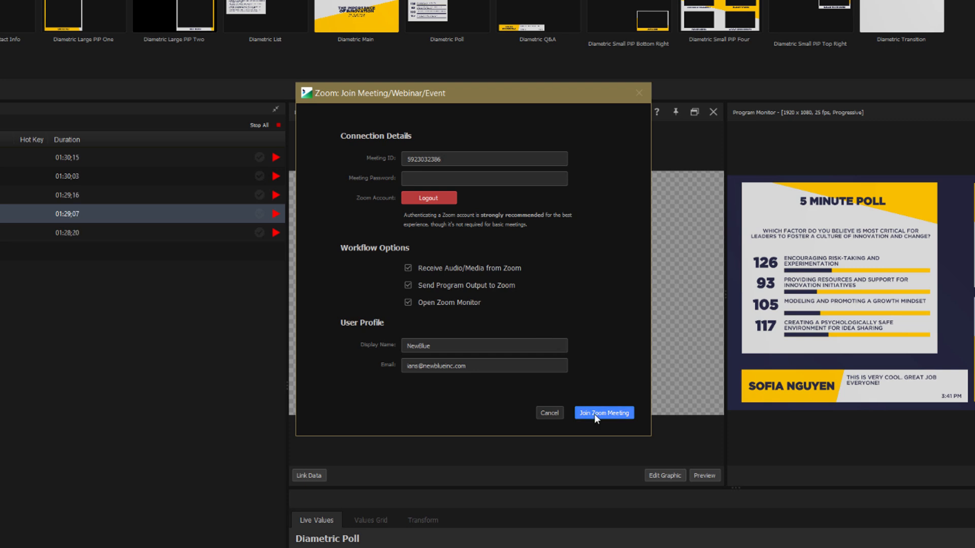
pyautogui.click(603, 413)
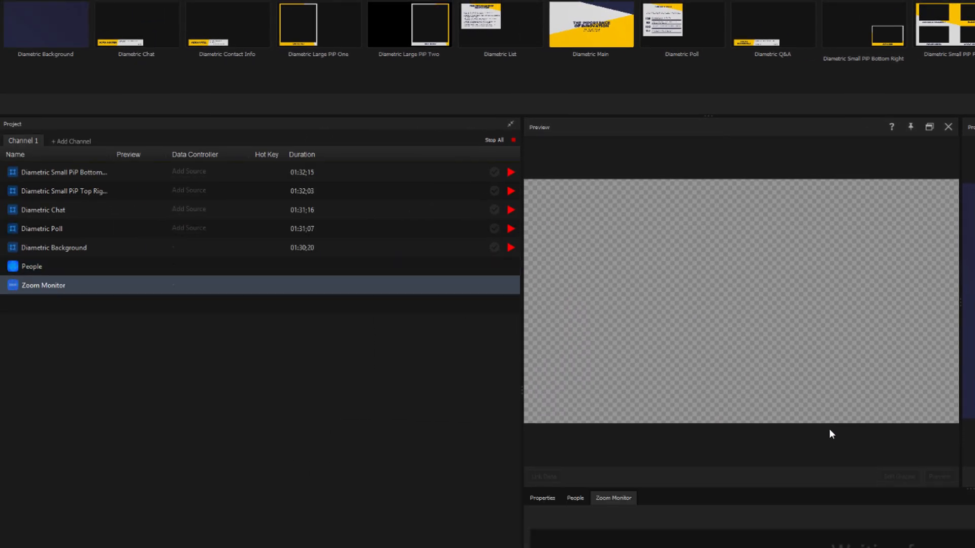
# Step: Show the meeting participants and create Speaker1 and Speaker2 slots
pyautogui.click(573, 498)
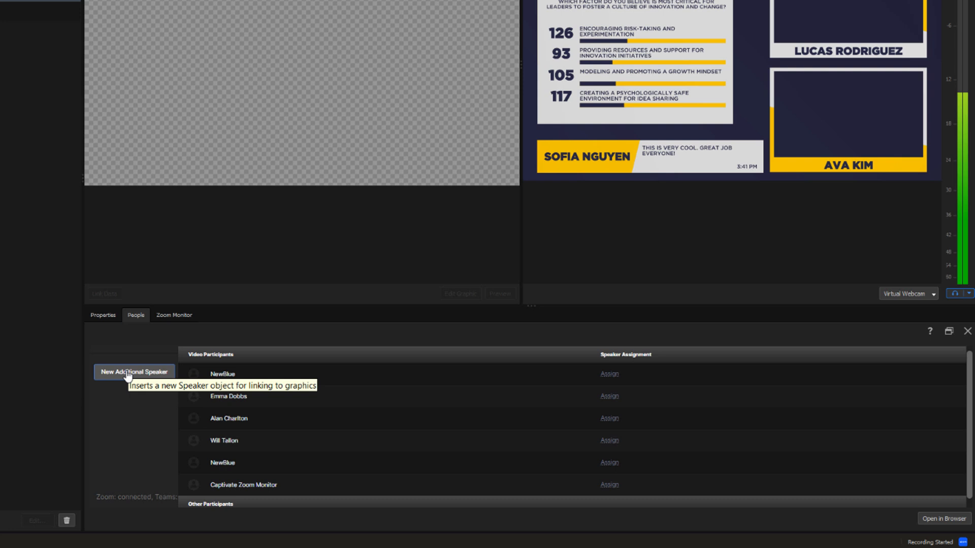
pyautogui.click(134, 372)
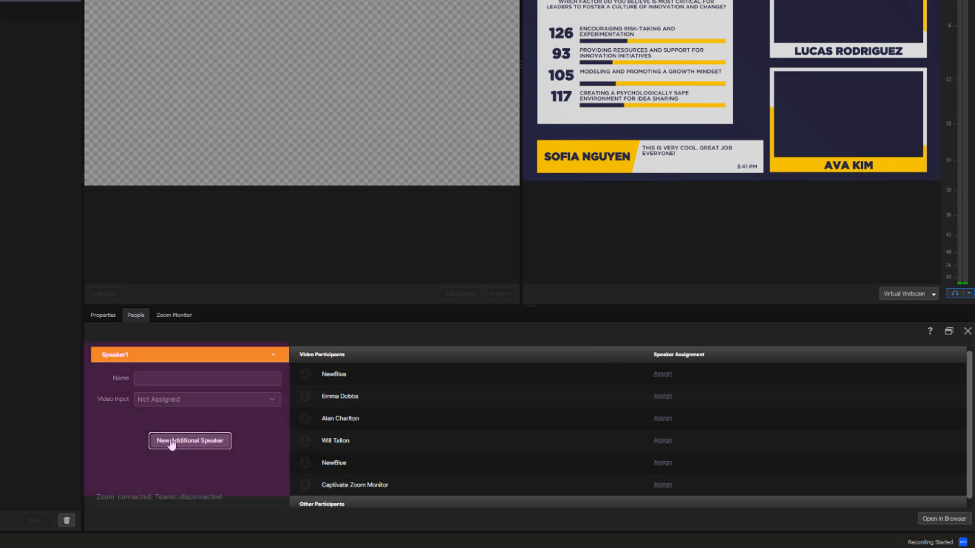
pyautogui.click(189, 440)
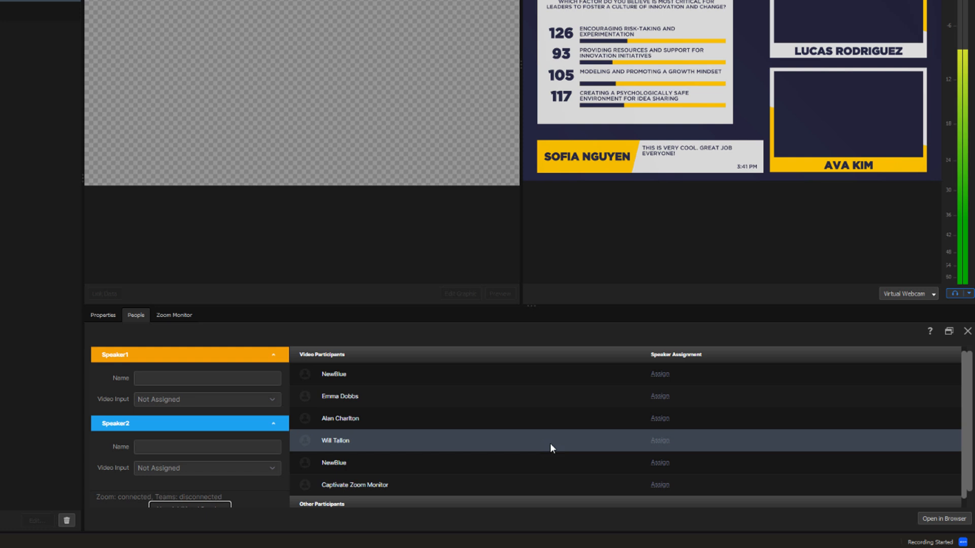
pyautogui.click(658, 418)
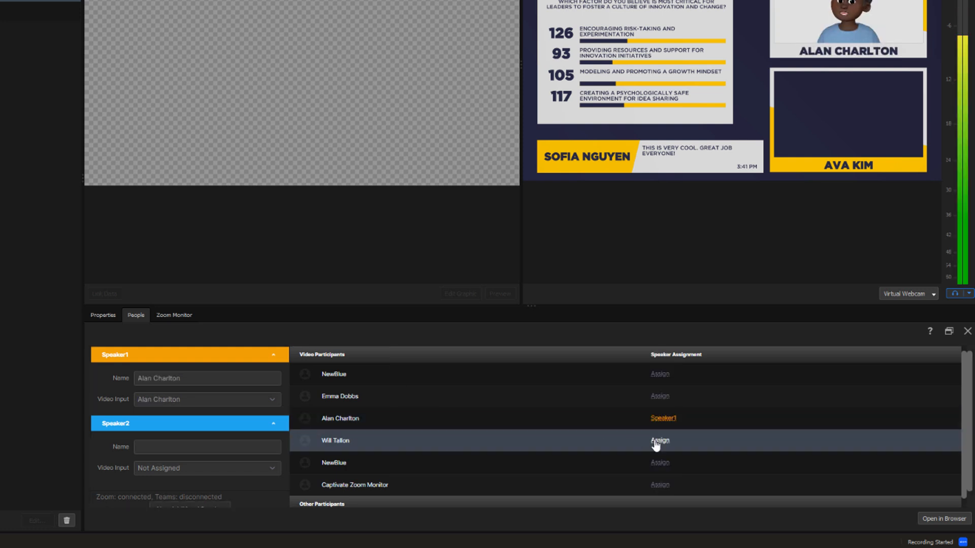
pyautogui.click(658, 440)
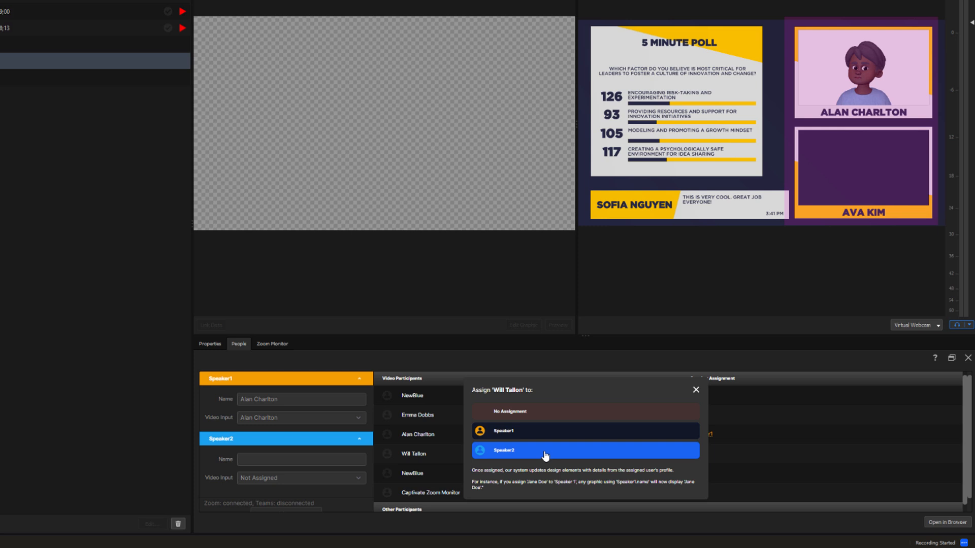
pyautogui.click(584, 450)
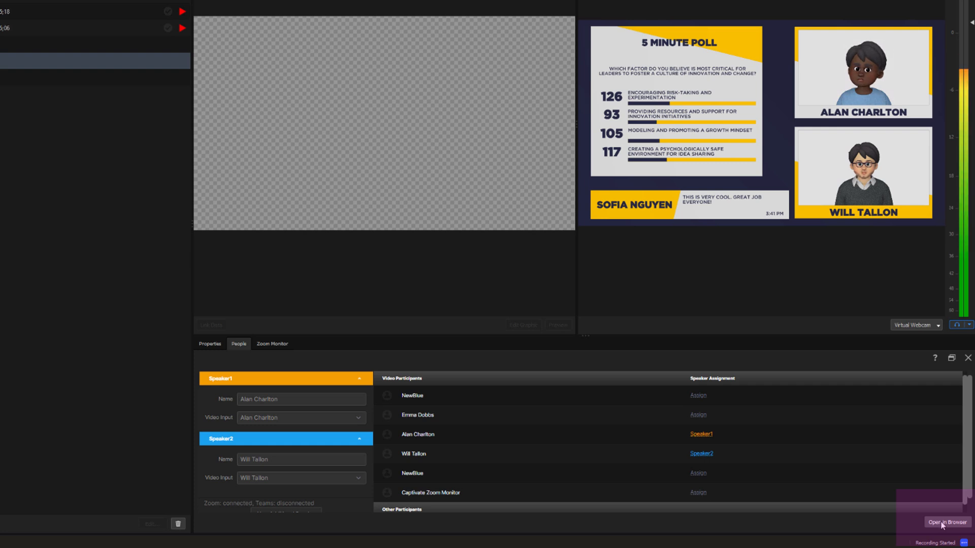
# Step: View and dismiss the Workflows Remote Control instructions
pyautogui.click(944, 523)
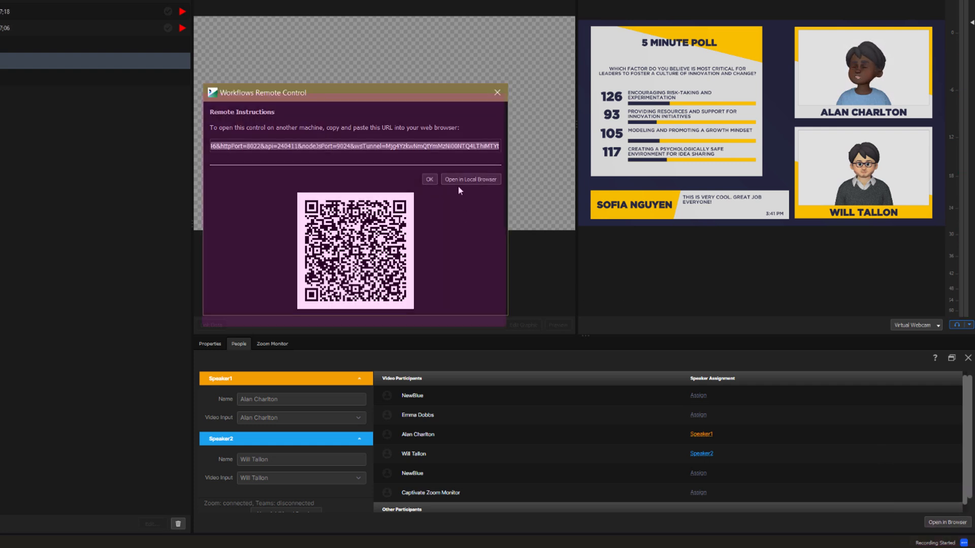
pyautogui.click(470, 179)
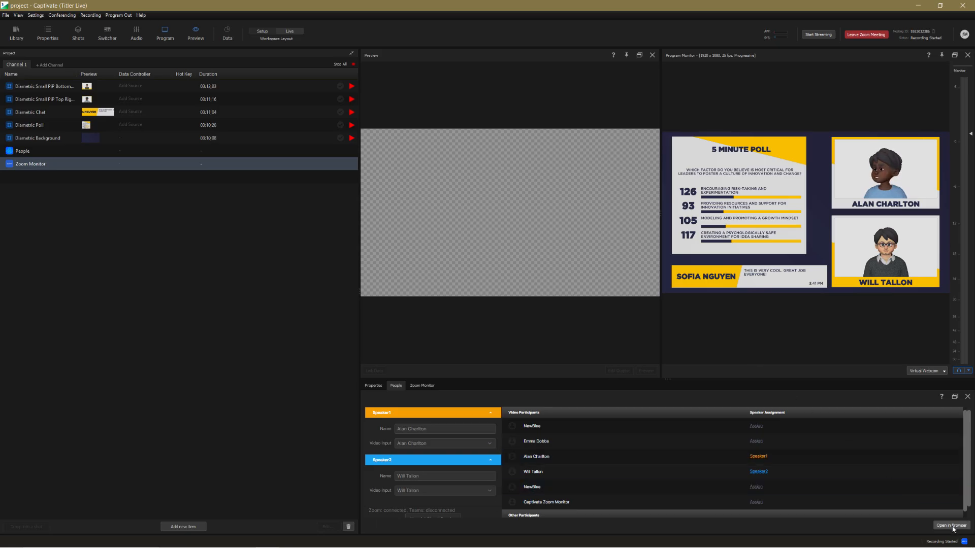
pyautogui.click(949, 526)
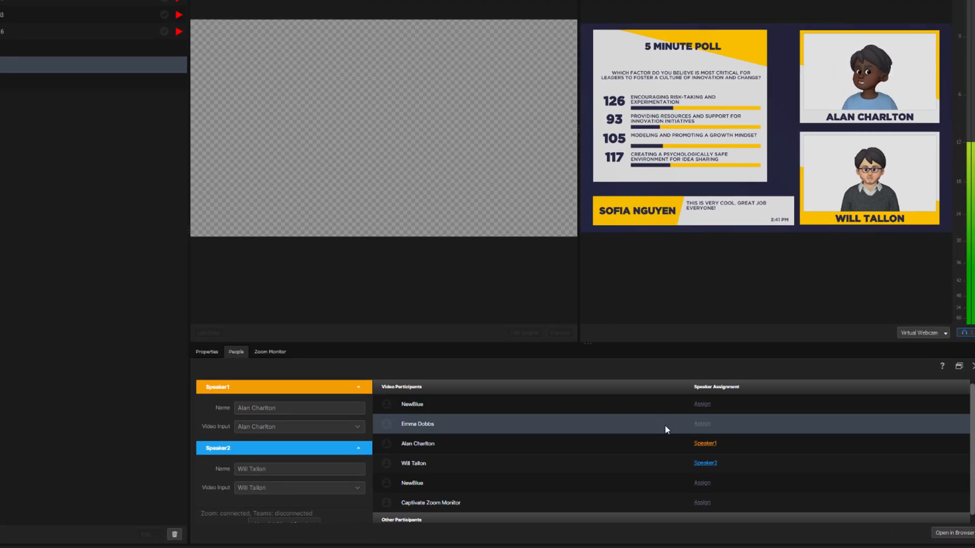
pyautogui.click(702, 423)
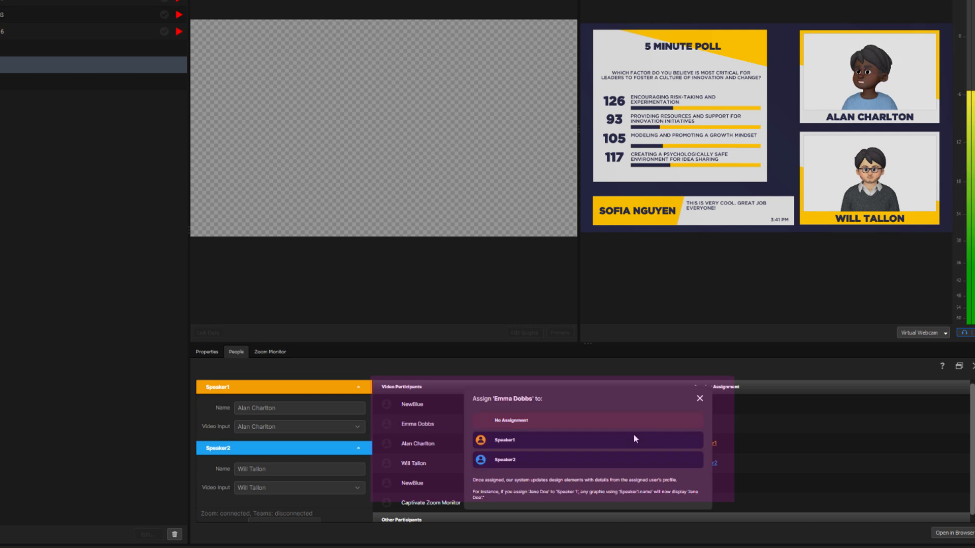
pyautogui.click(504, 440)
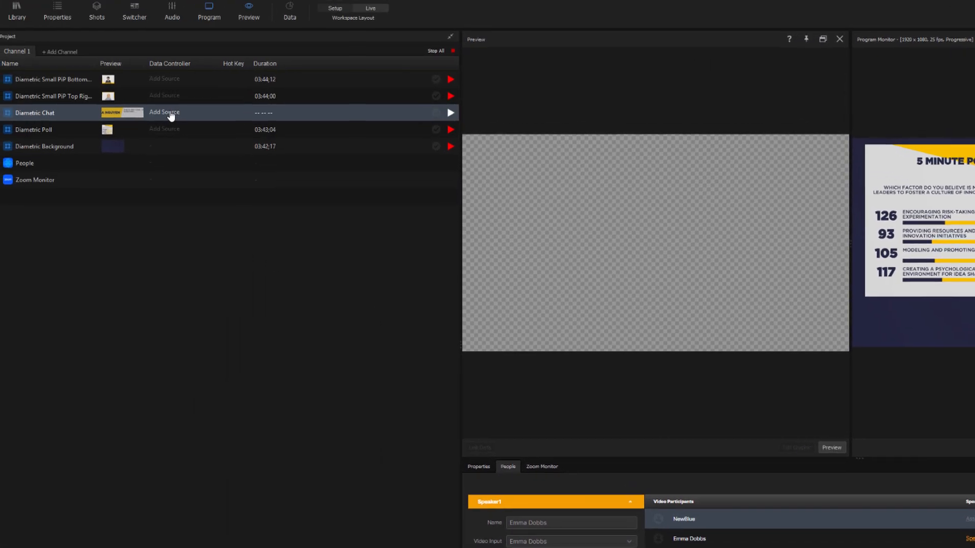
pyautogui.click(164, 113)
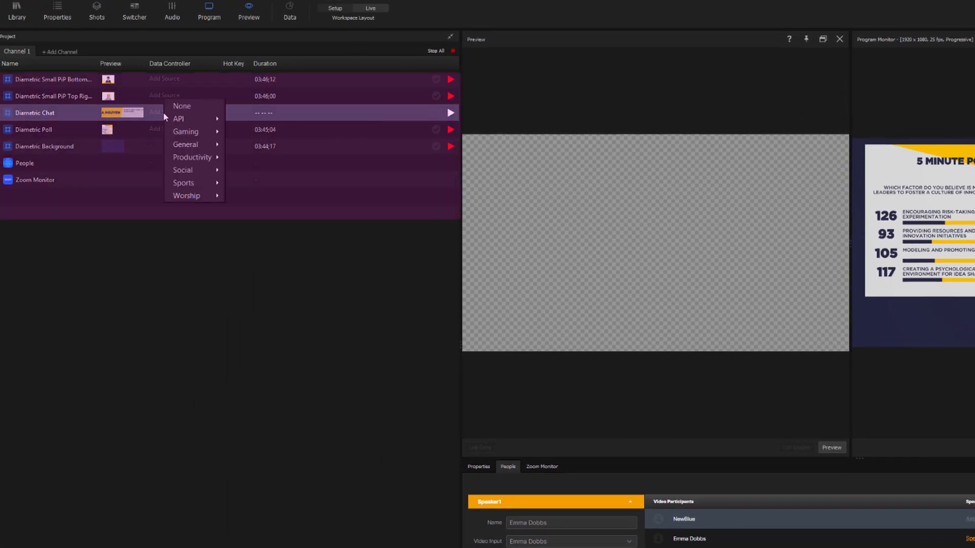
pyautogui.moveTo(193, 157)
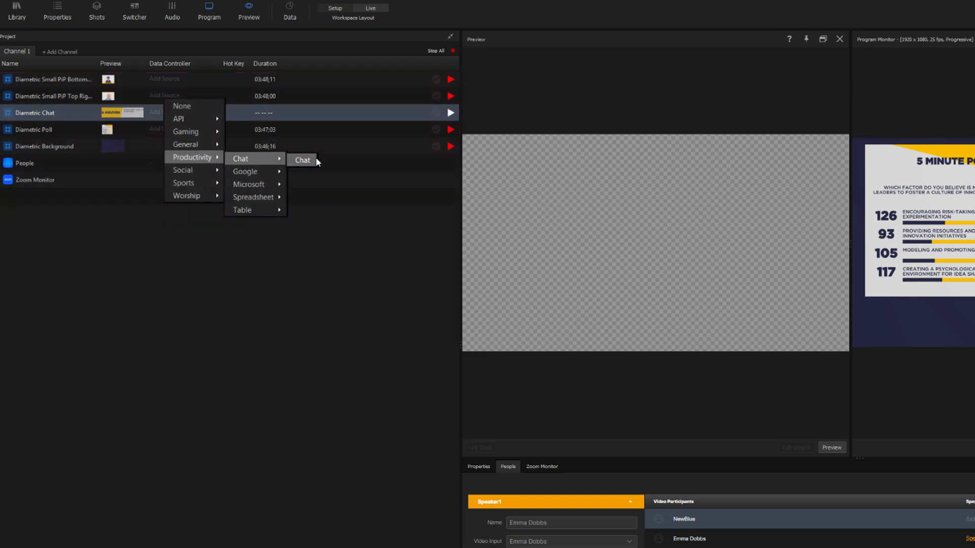
pyautogui.click(302, 160)
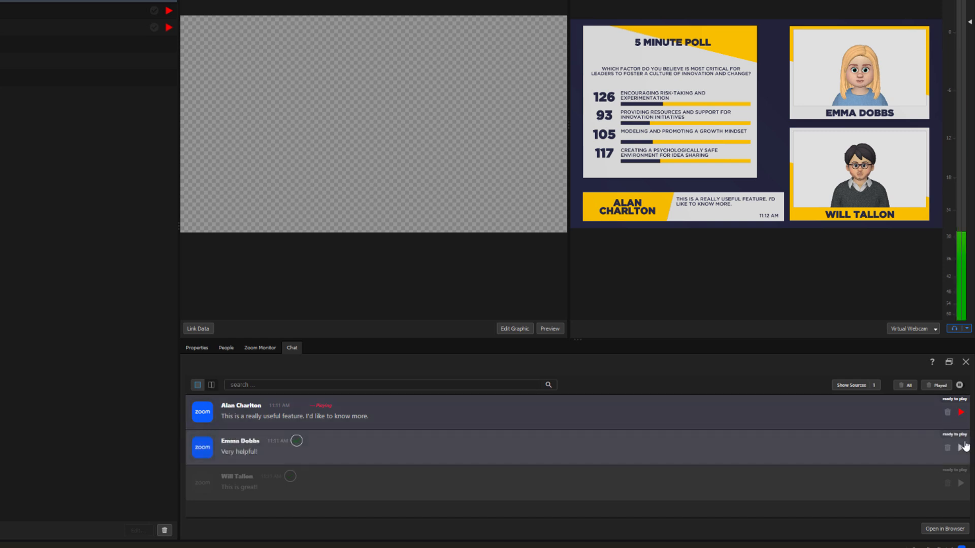
pyautogui.click(960, 449)
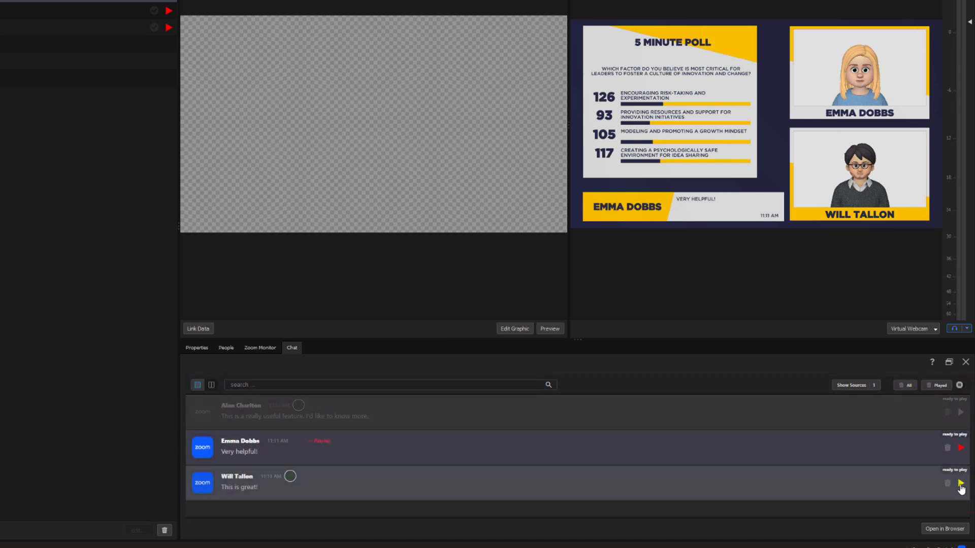
pyautogui.click(961, 412)
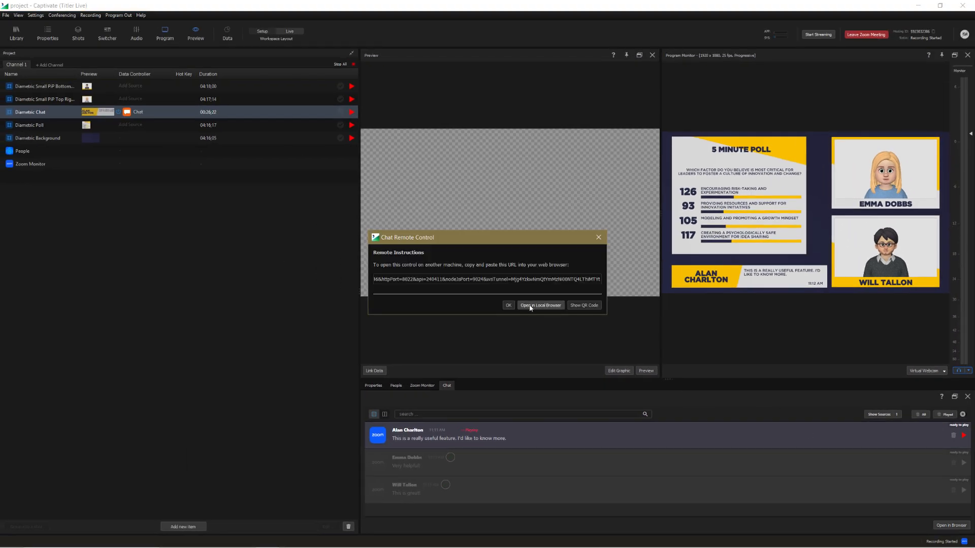
# Step: Open the chat remote control page in the local Chrome browser
pyautogui.click(540, 305)
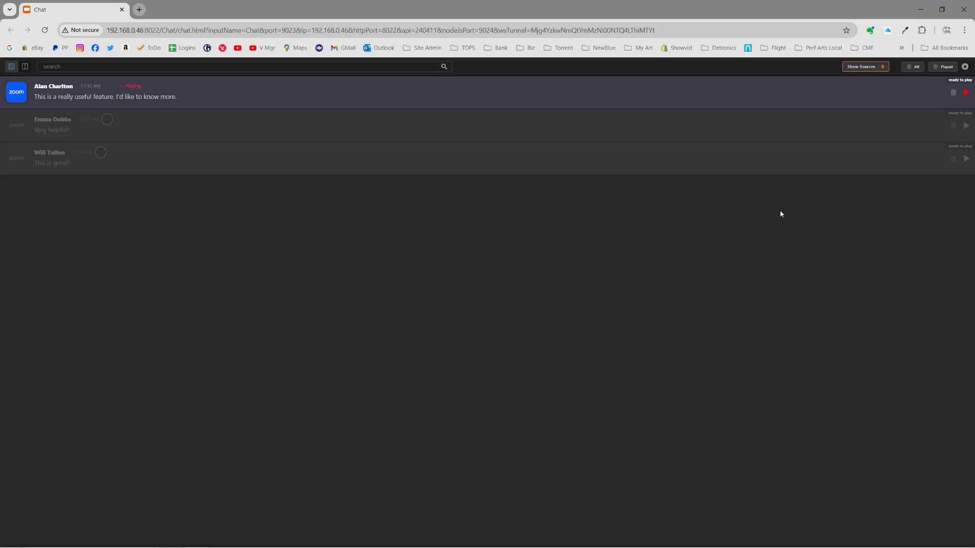
pyautogui.click(966, 125)
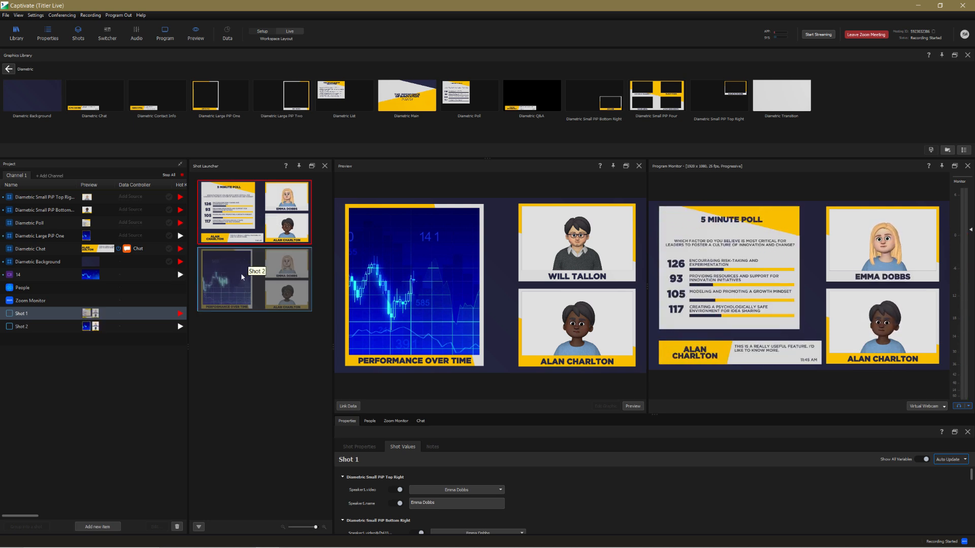
# Step: Preview the Shot 2 layout and bring up the Conferencing menu
pyautogui.click(255, 280)
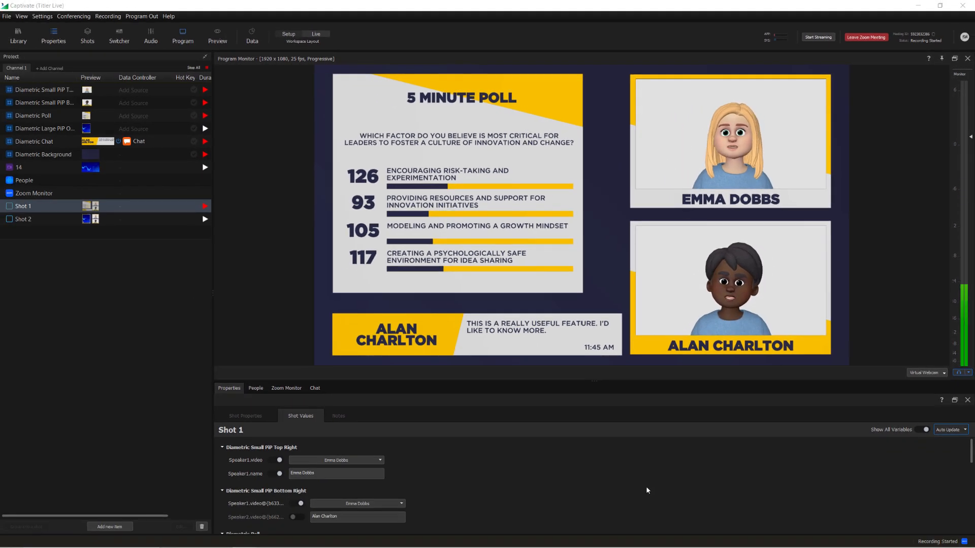
pyautogui.click(72, 16)
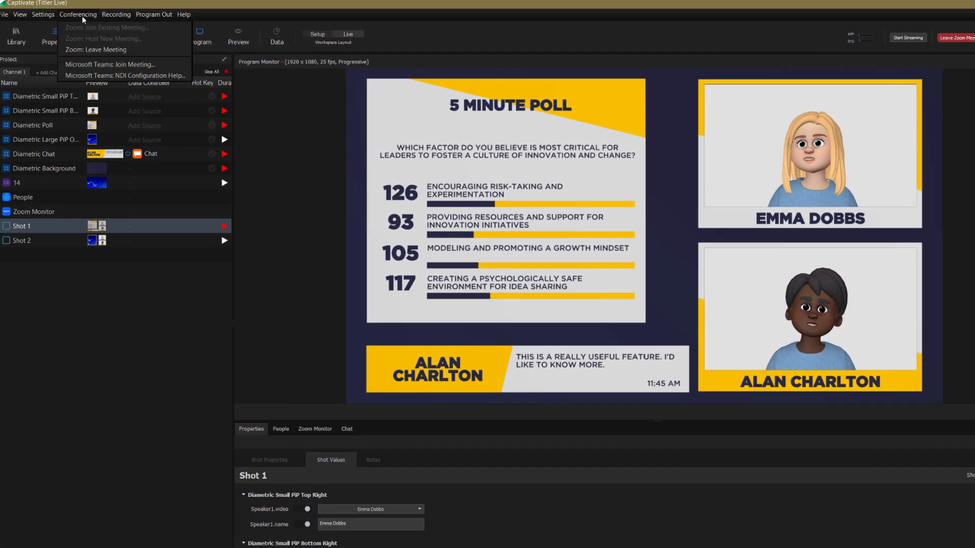